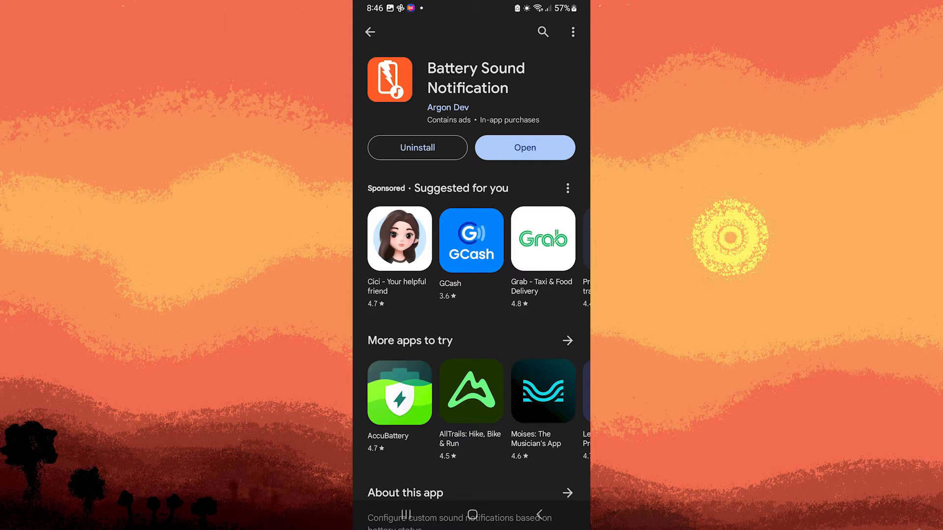
Launch Battery Sound Notification from its Google Play Store page.
left_click(524, 147)
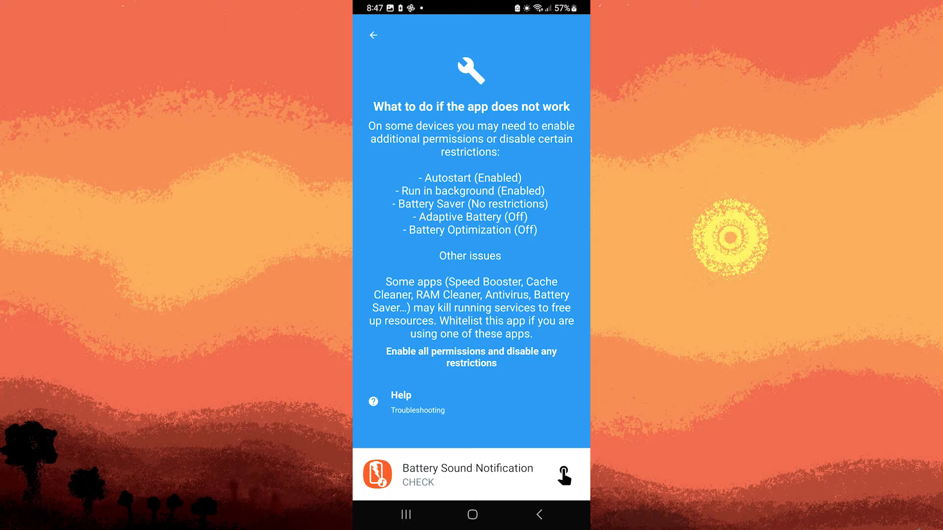
mouse_move(439, 458)
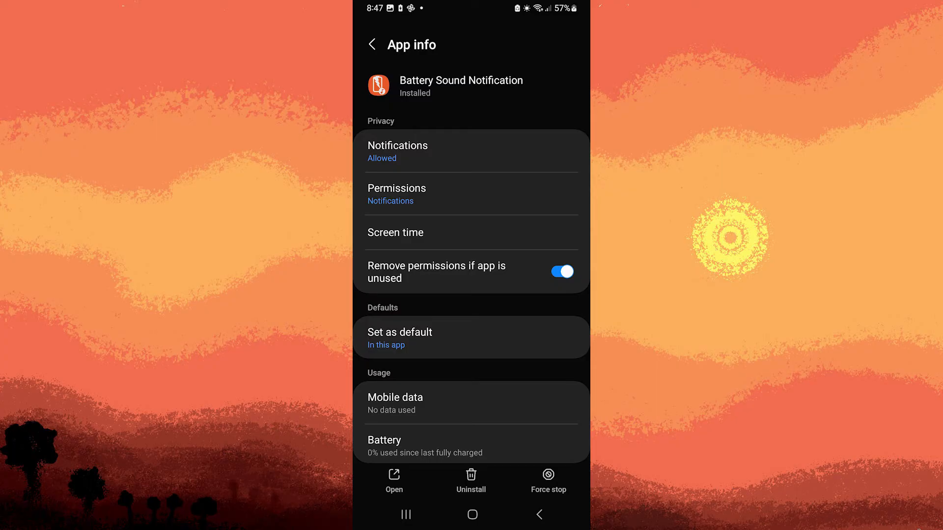
Open Battery Sound Notification from its system App info page.
left_click(393, 478)
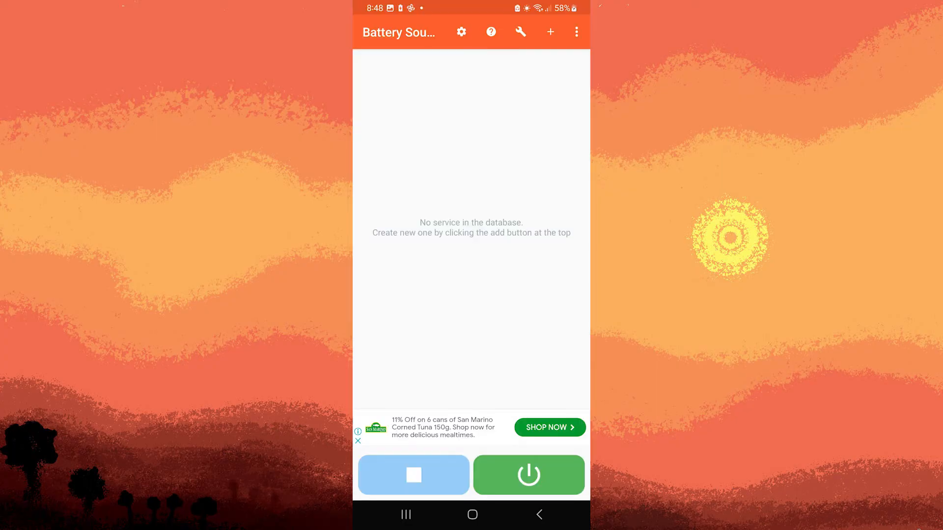
mouse_move(544, 42)
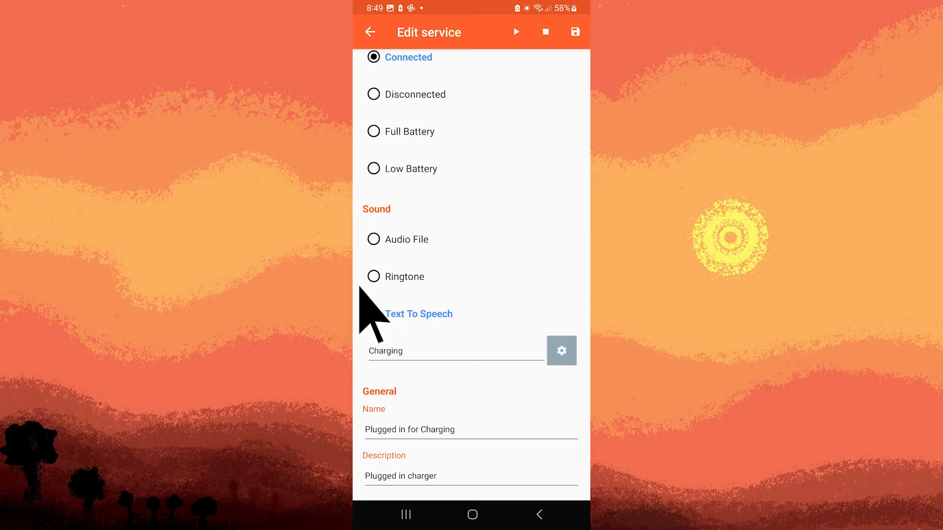
Choose Text To Speech as the alert sound and save the 'Plugged in for Charging' service.
left_click(373, 313)
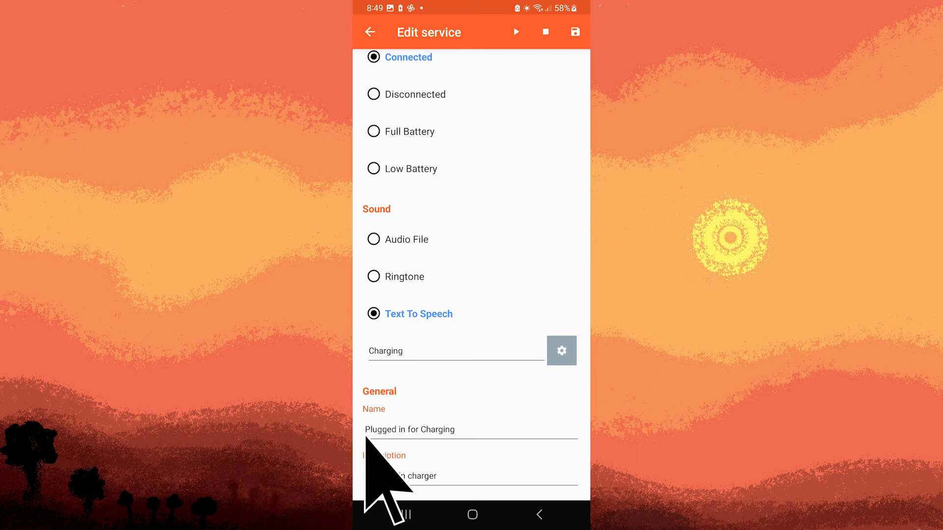
mouse_move(391, 505)
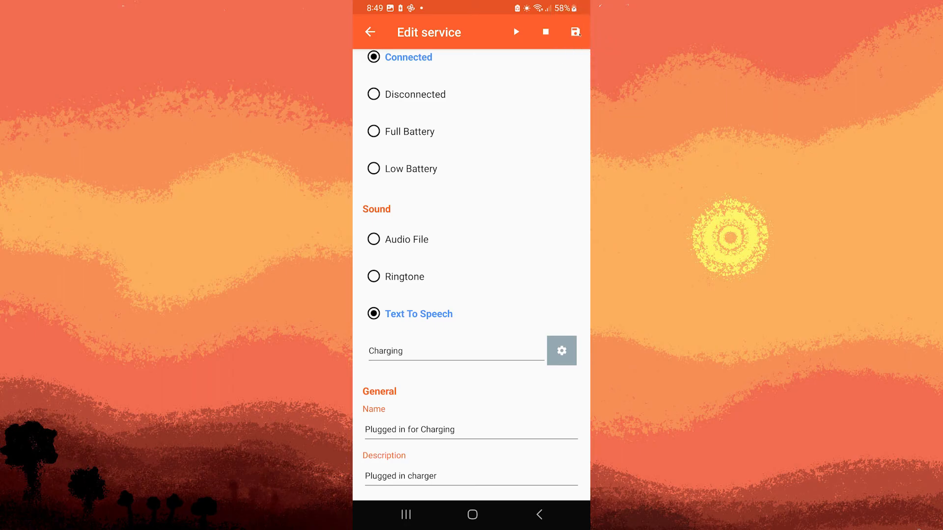
left_click(575, 32)
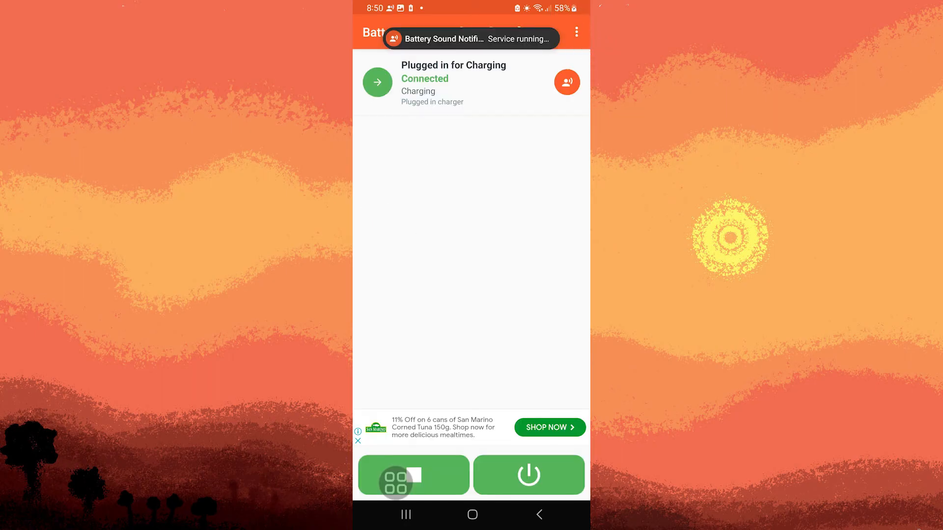